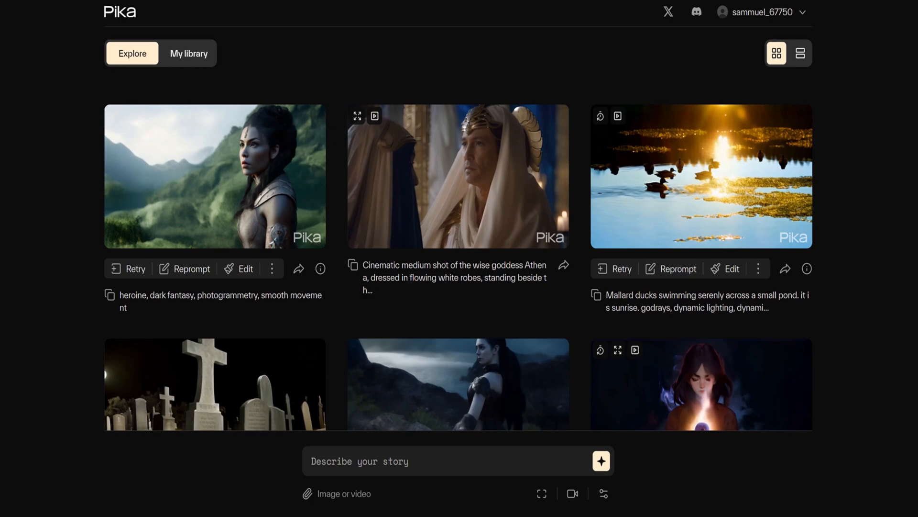
Step: Show My library as a grid of generated videos and focus the 'Describe your story' prompt box
scroll("down", 3)
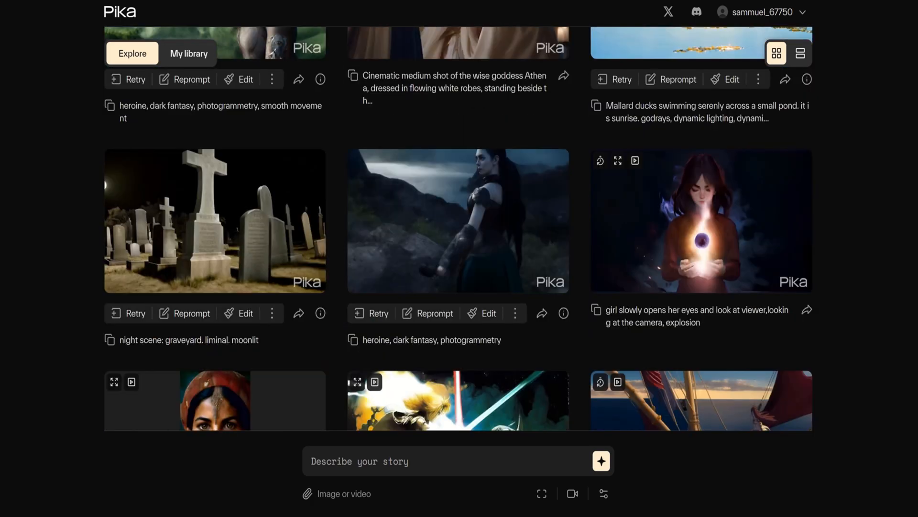
scroll("down", 3)
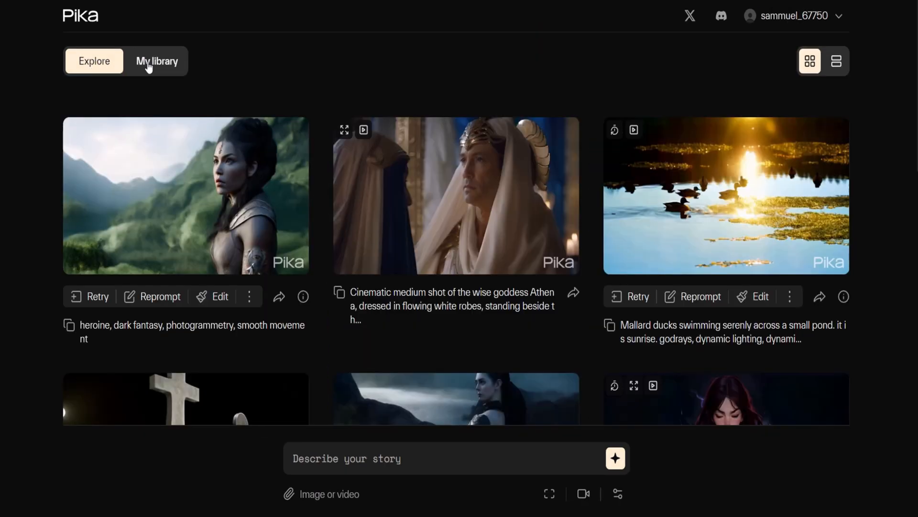
left_click(157, 61)
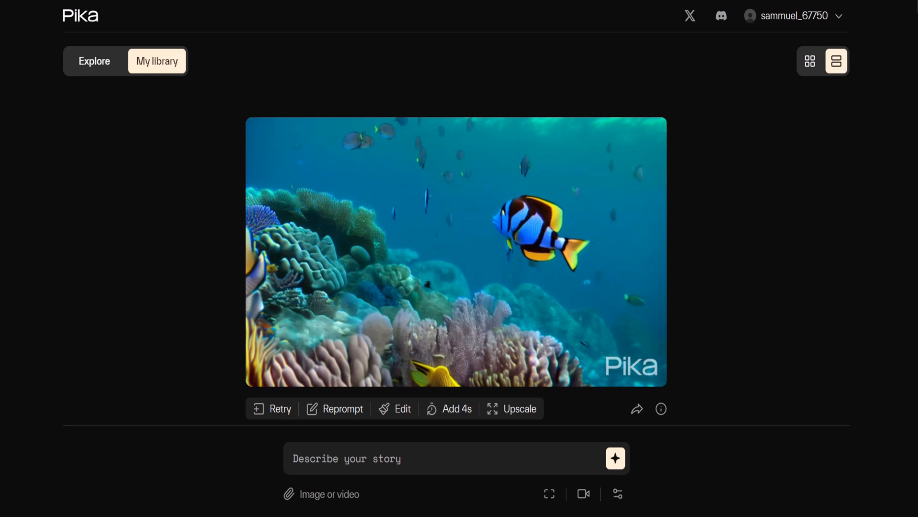
left_click(810, 60)
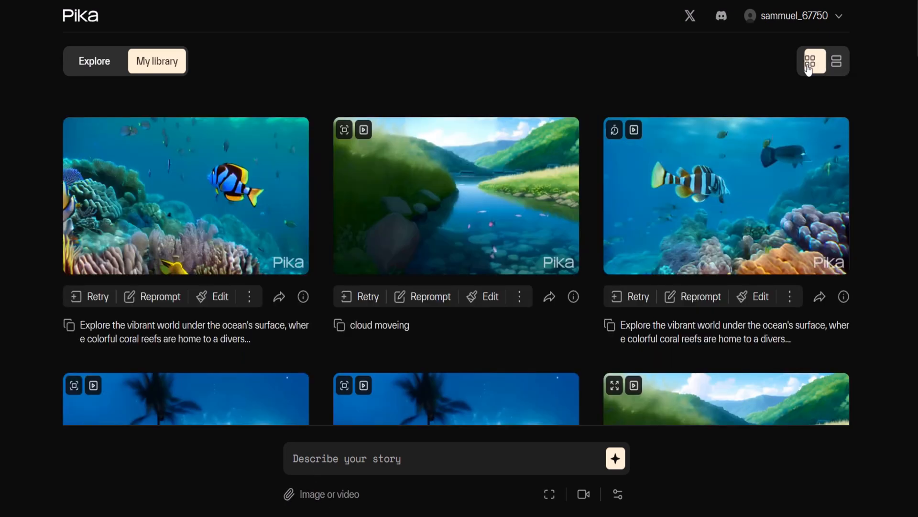
left_click(809, 61)
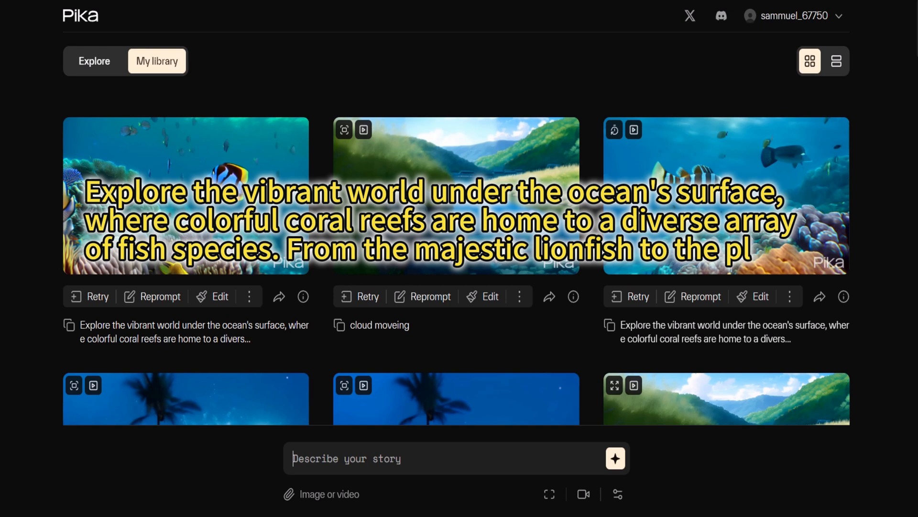
Step: Write the coral reef prompt about lionfish and clownfish, then bring up the Video options settings
type("array of fish species. From the majestic lionfish to the playful clownfish, let your imagination run wild as you envision this underwater paradise.")
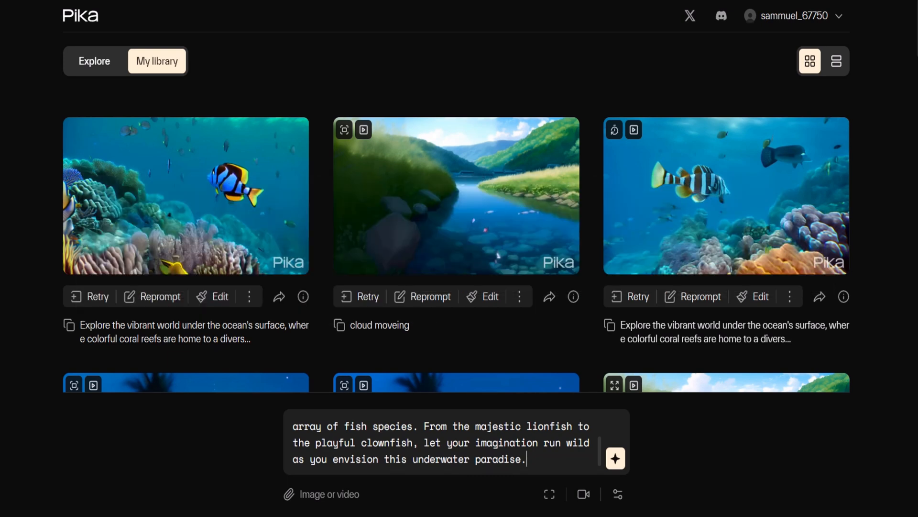
mouse_move(352, 507)
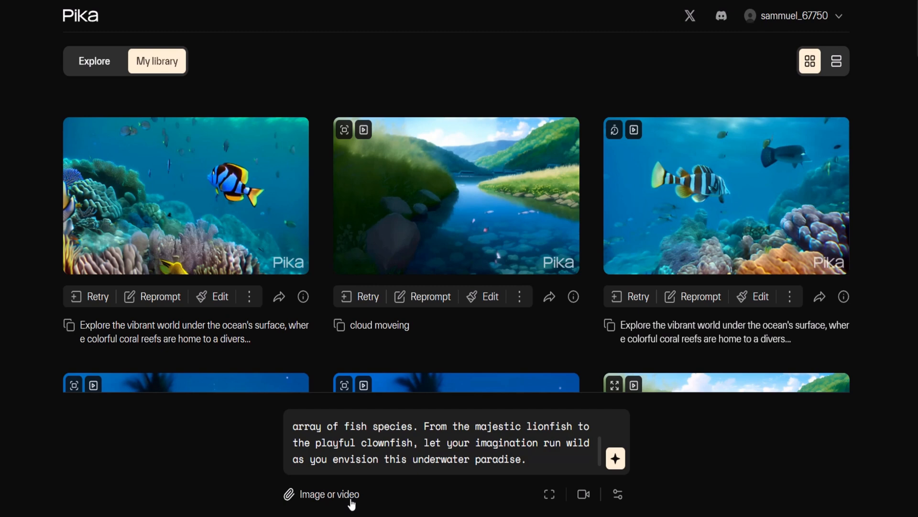
left_click(550, 507)
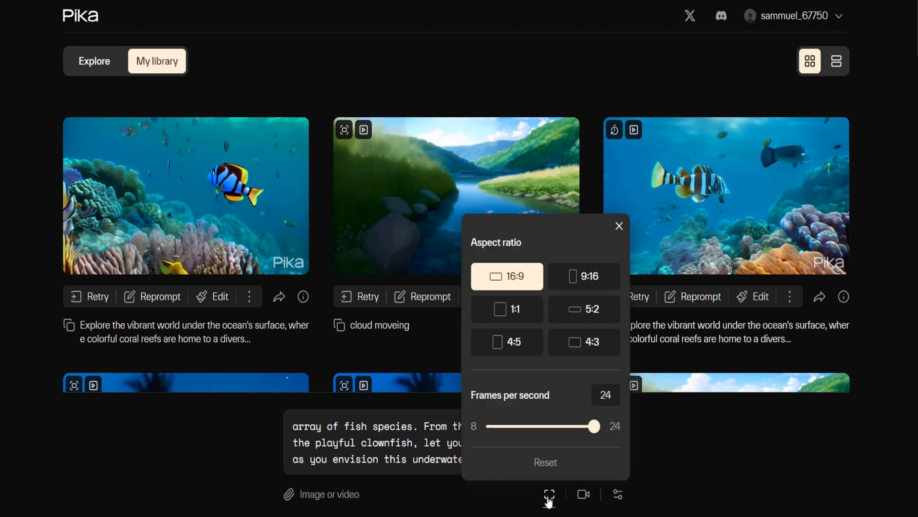
Step: Dismiss Video options, review the Motion control camera settings, and leave the reef prompt ready
left_click(620, 225)
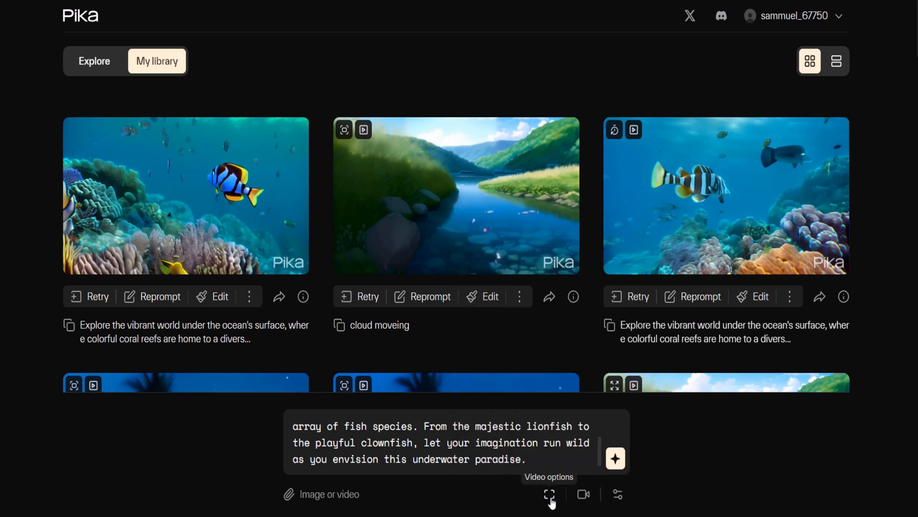
mouse_move(584, 507)
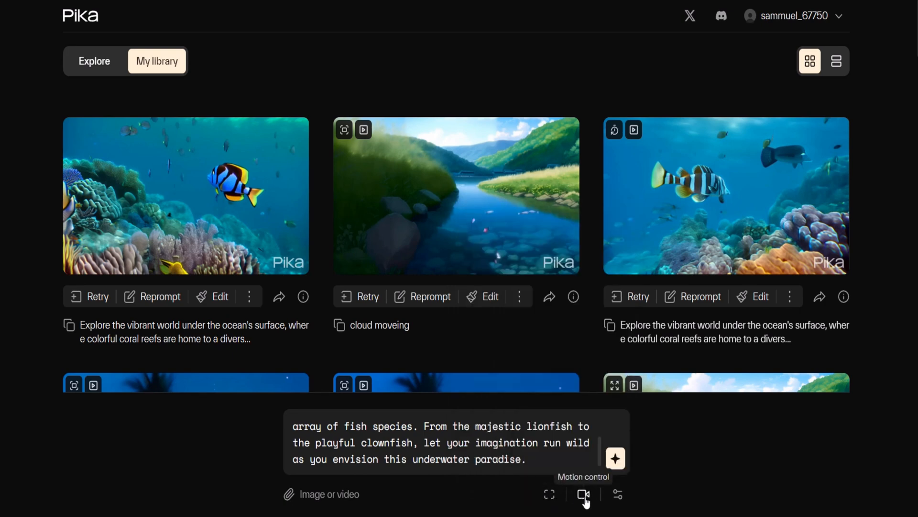
left_click(584, 507)
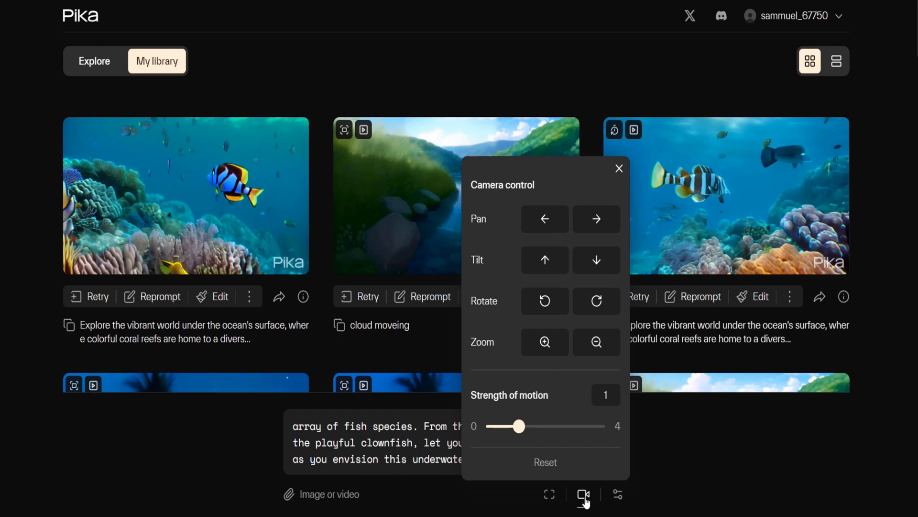
left_click(617, 494)
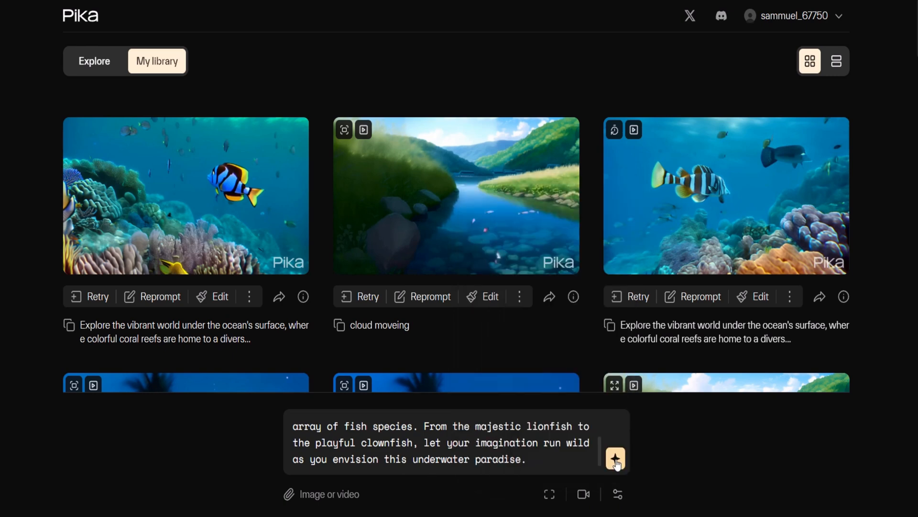
Step: Submit the coral reef prompt so a pending clip appears first in the library
left_click(615, 456)
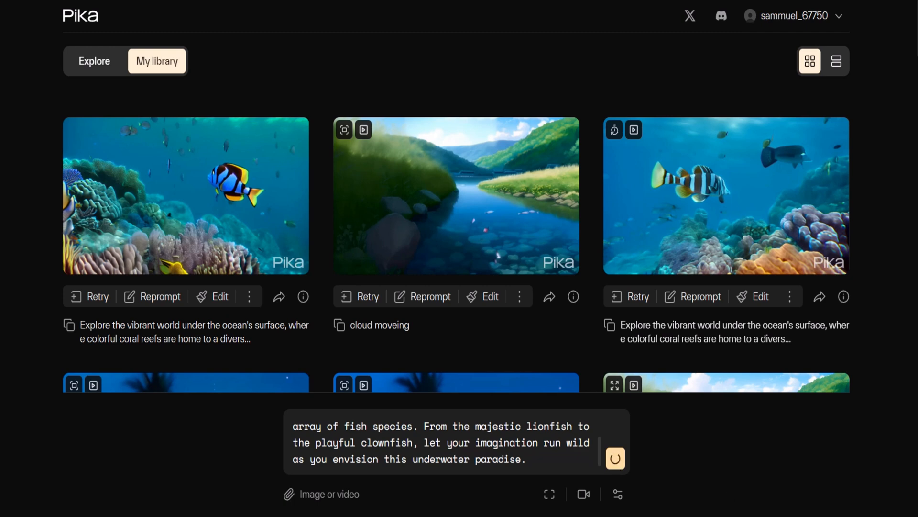
left_click(615, 458)
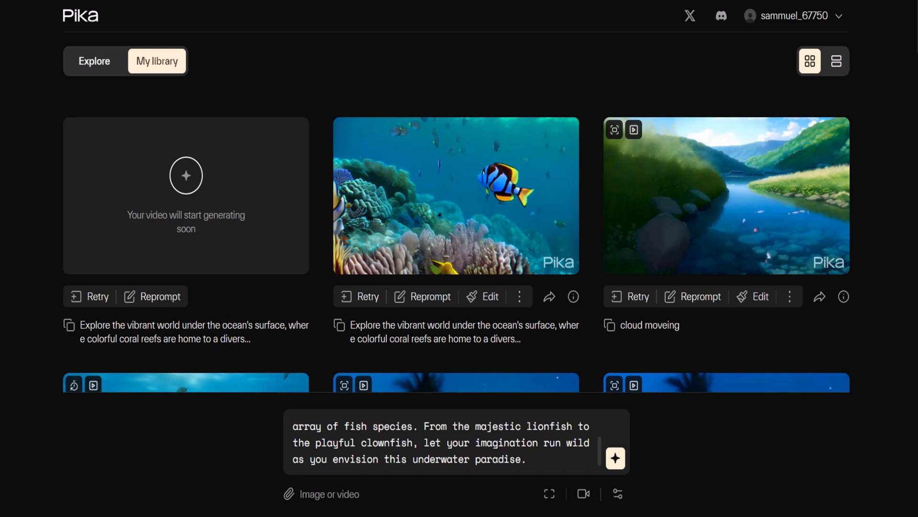
mouse_move(274, 266)
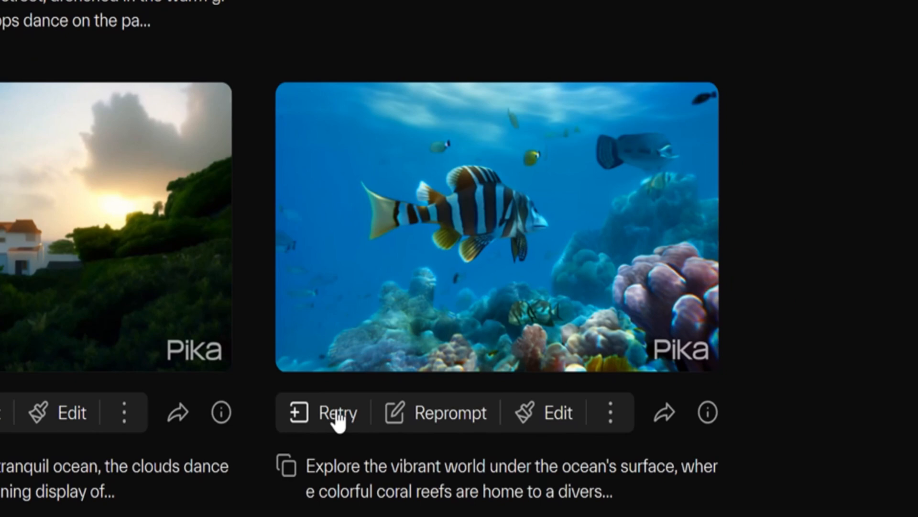
mouse_move(570, 434)
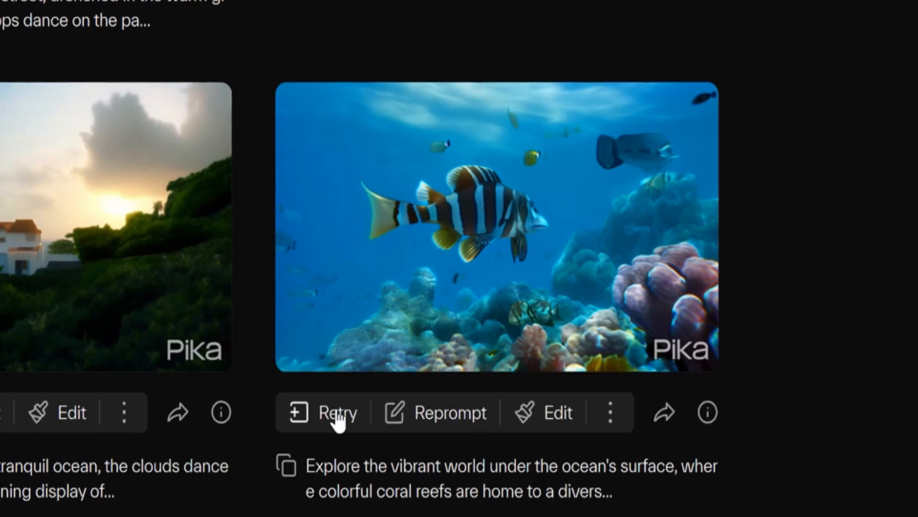
mouse_move(454, 436)
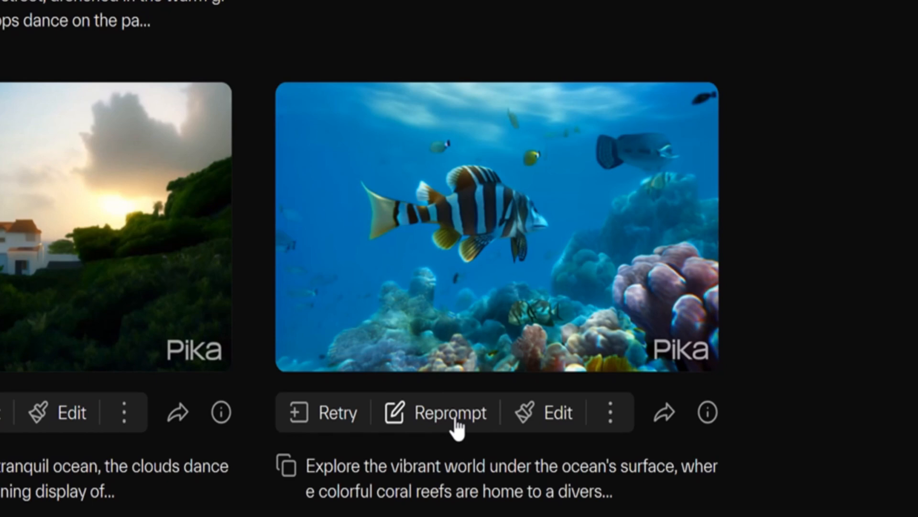
mouse_move(570, 430)
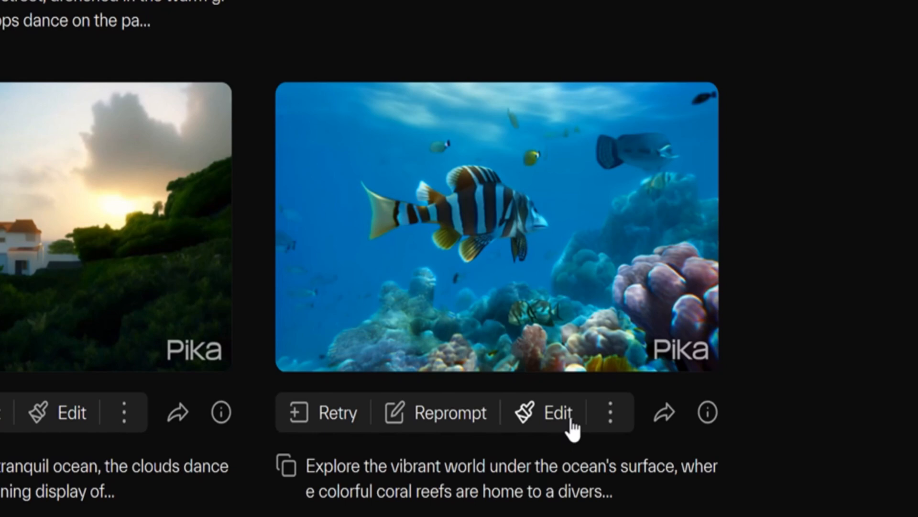
mouse_move(553, 445)
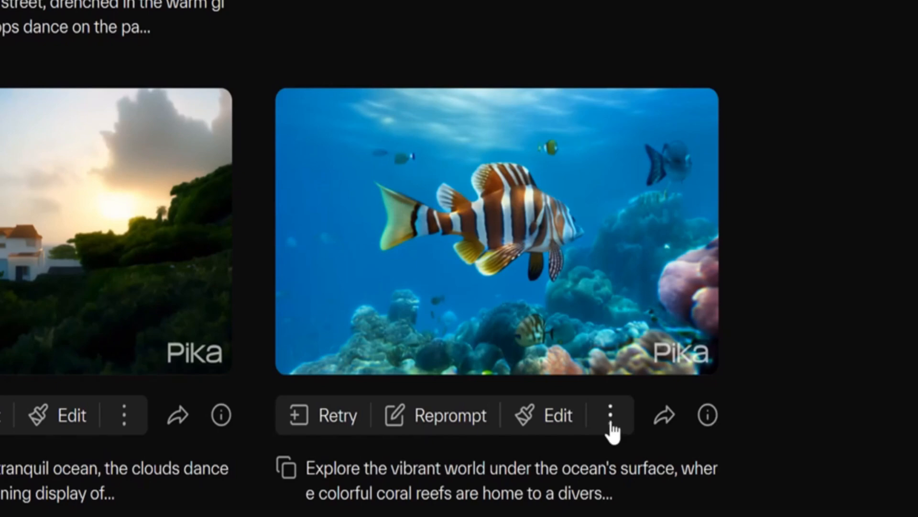
left_click(609, 415)
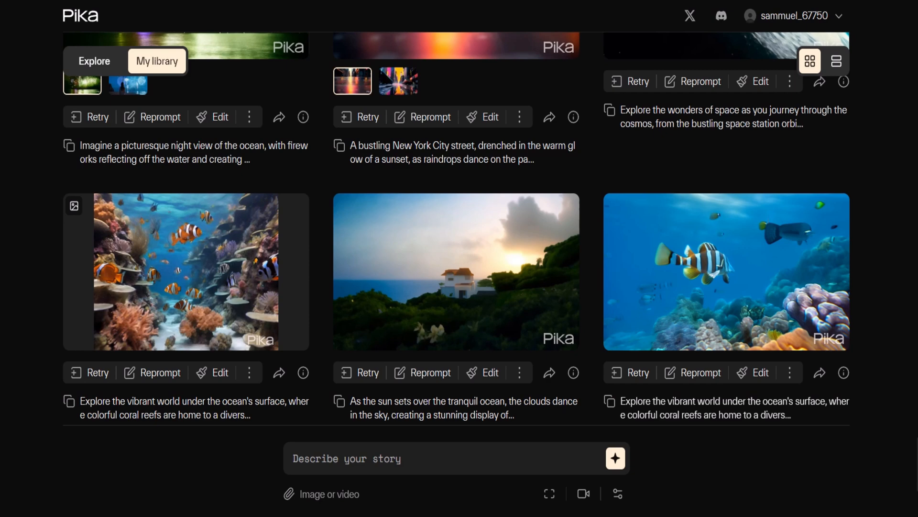
mouse_move(322, 494)
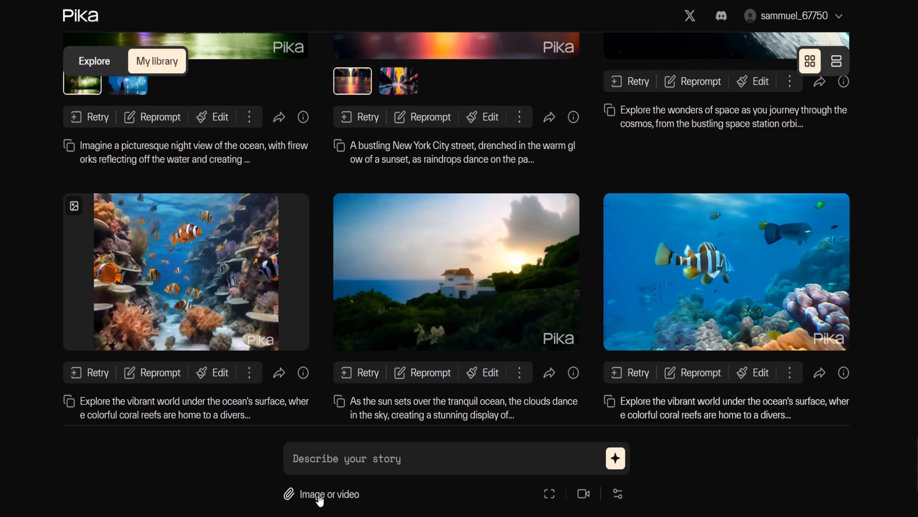
Step: Attach the coral reef image, add the lionfish-to-clownfish reef prompt, and generate the video
left_click(184, 270)
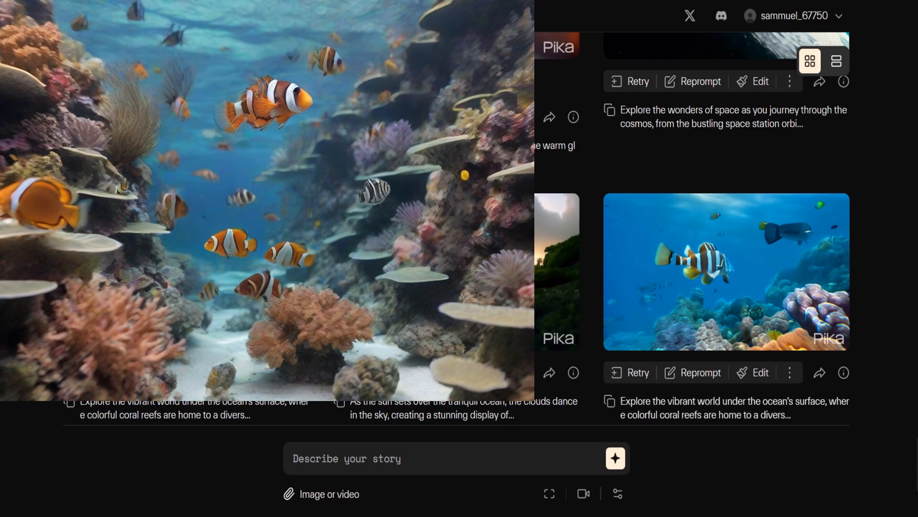
scroll("down", 3)
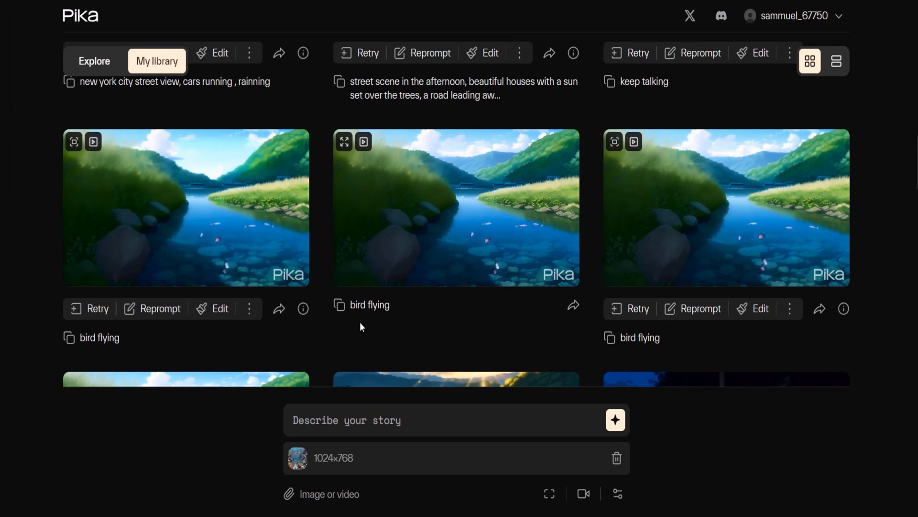
scroll("down", 3)
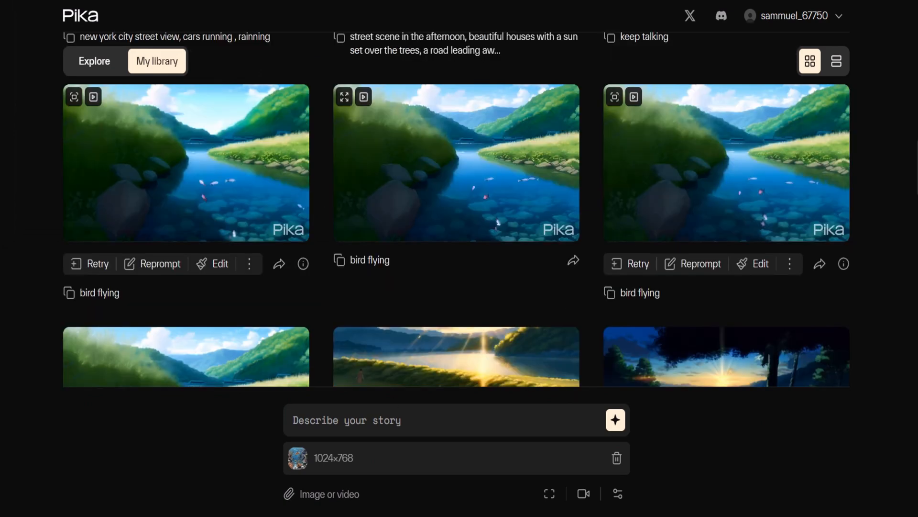
type("array of fish species. From the majestic lionfish to the playful clownfish, let your imagination run wild as you envision this underwater paradise.")
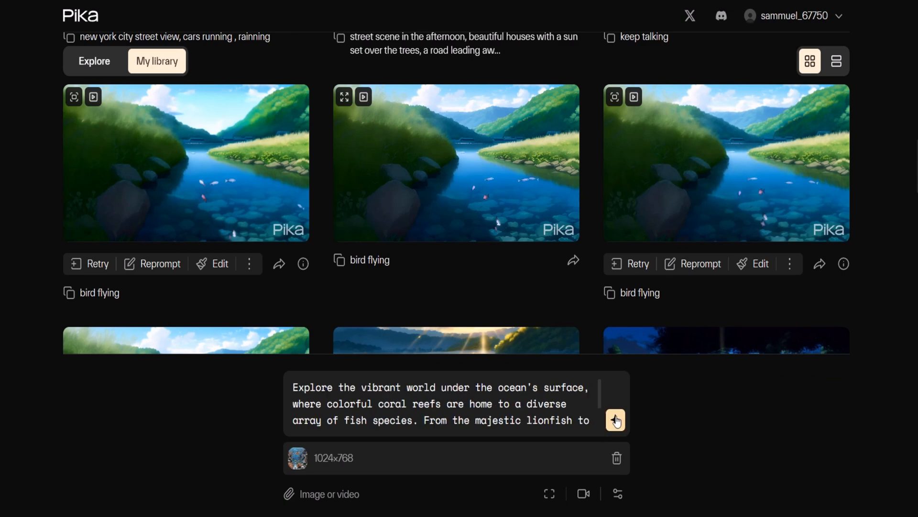
left_click(616, 420)
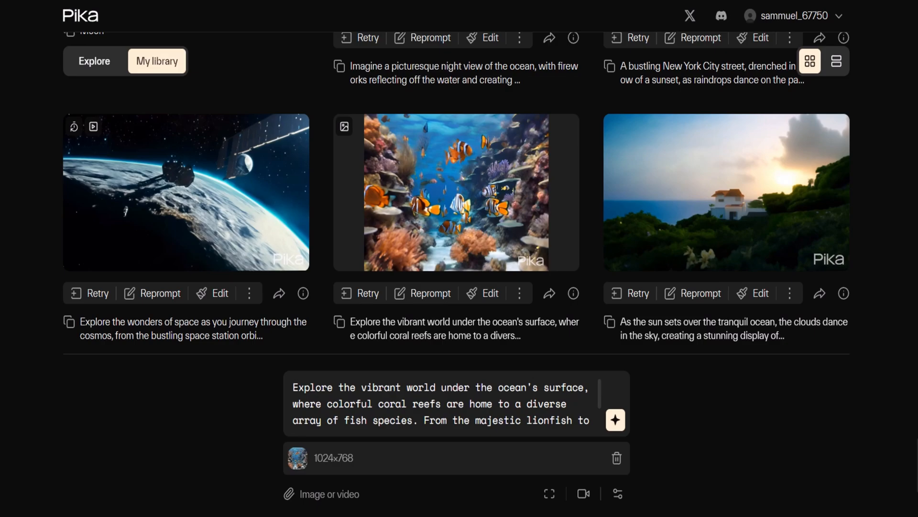
Step: Expand the square coral reef clip's canvas to 16:9 and generate the widescreen video
left_click(455, 192)
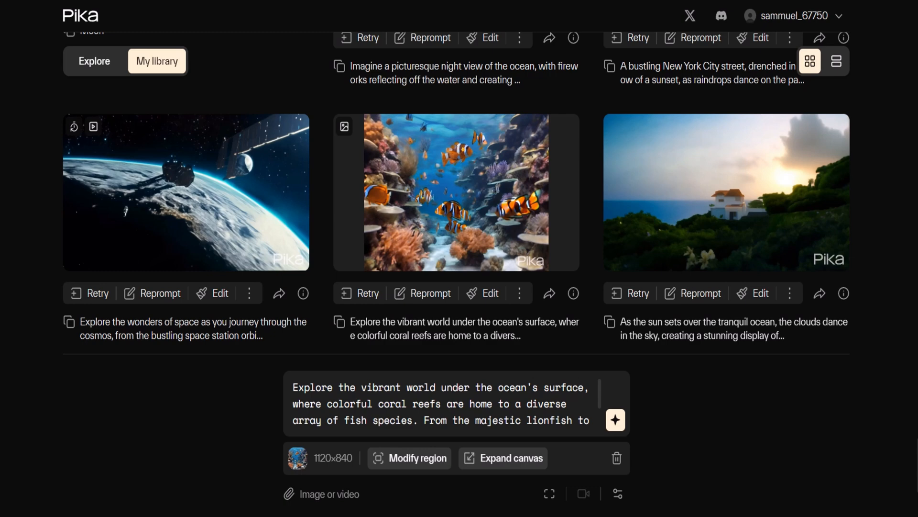
mouse_move(507, 463)
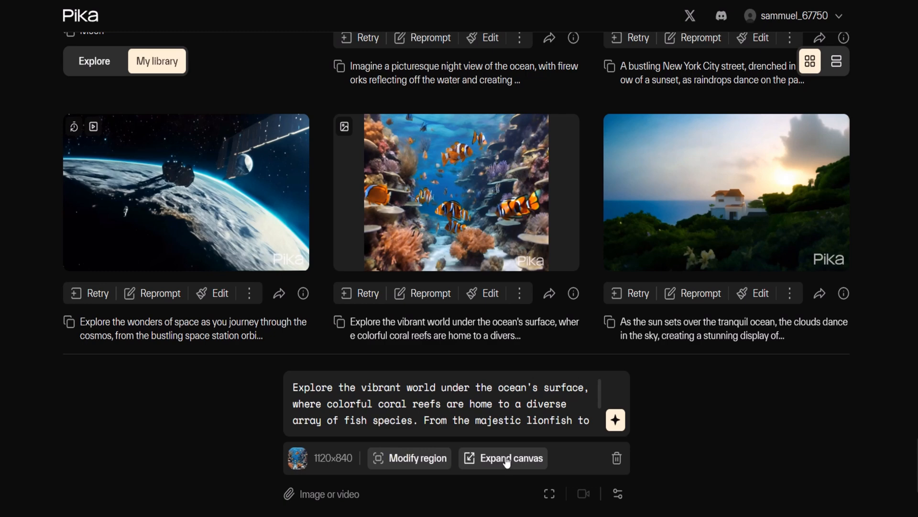
left_click(504, 457)
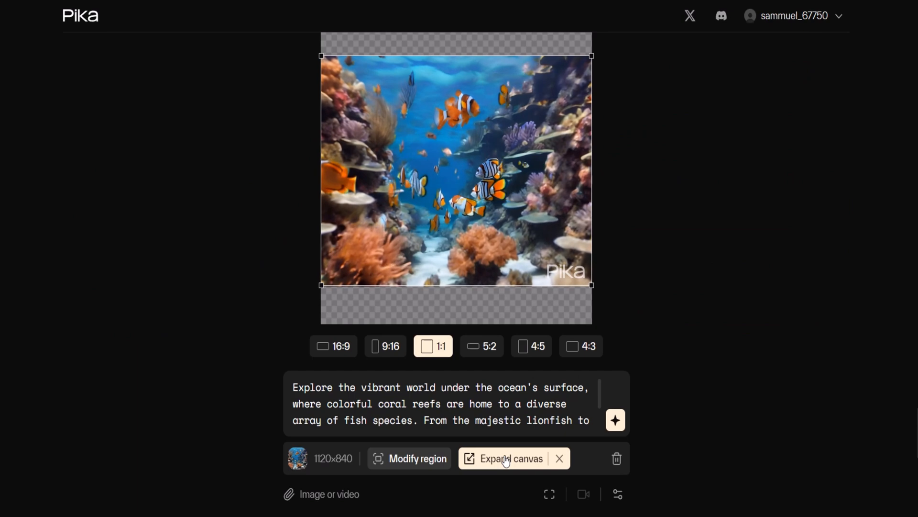
left_click(333, 347)
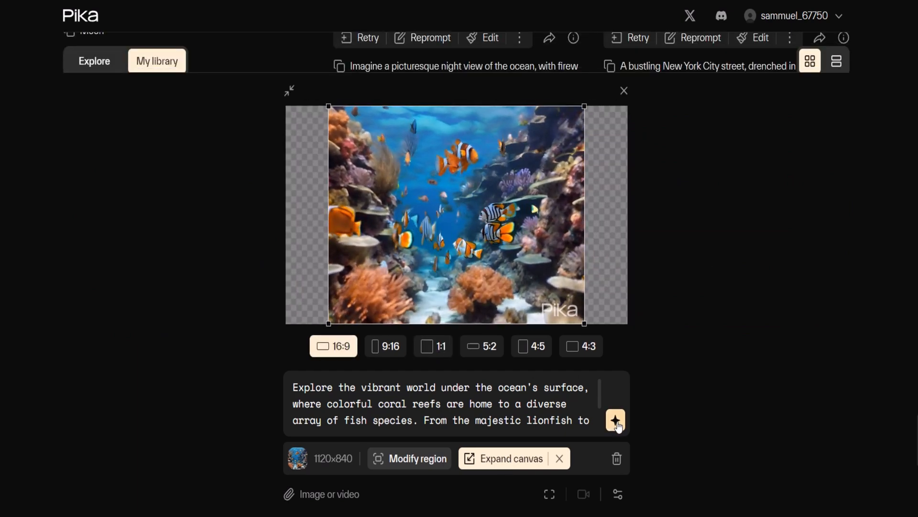
left_click(623, 90)
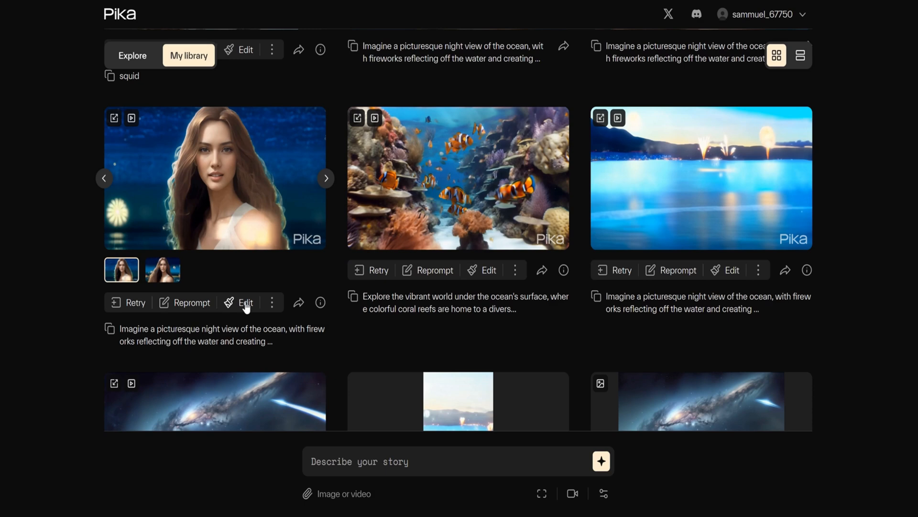
Step: Mark a Modify region over the woman's eyes in the night ocean clip and begin the prompt 'fashion su'
left_click(245, 302)
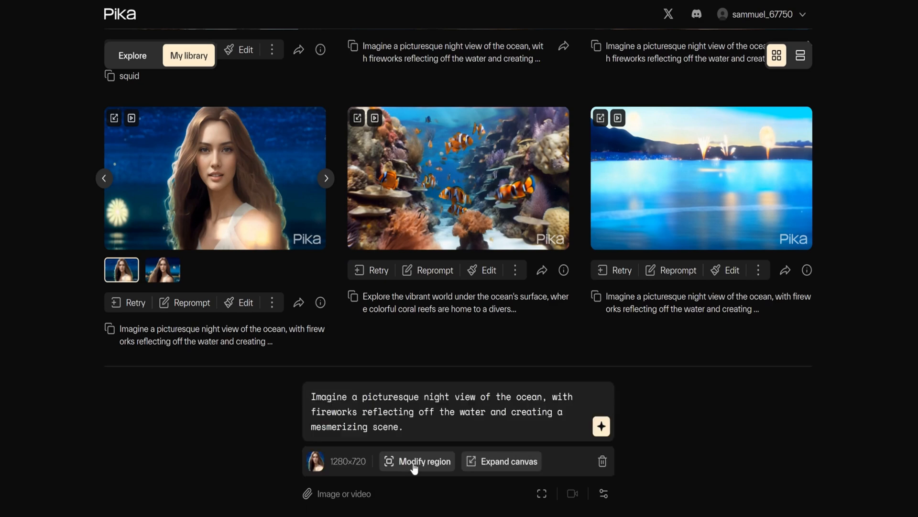
left_click(419, 461)
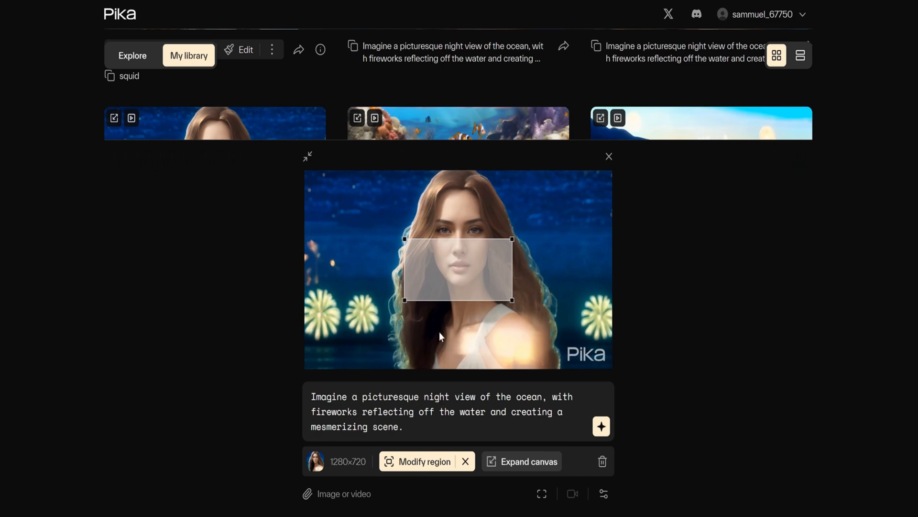
left_click_drag(510, 301, 488, 242)
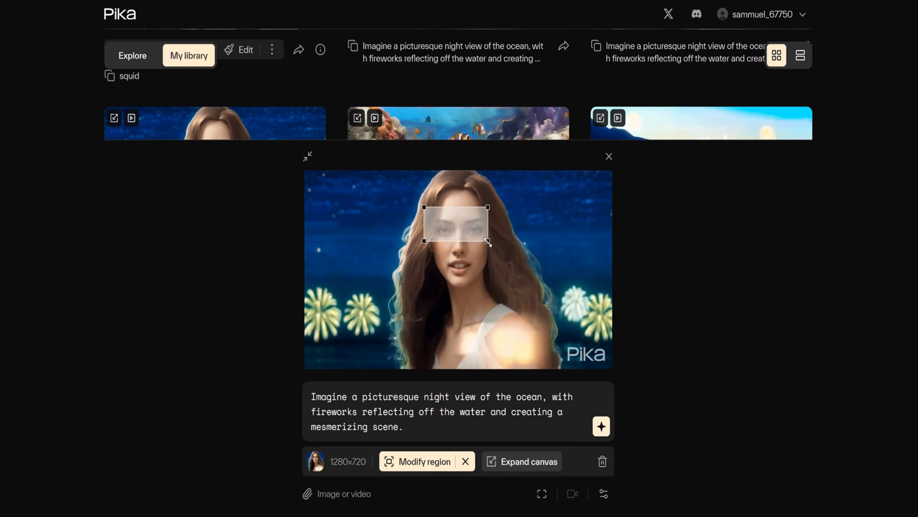
type("fashion su")
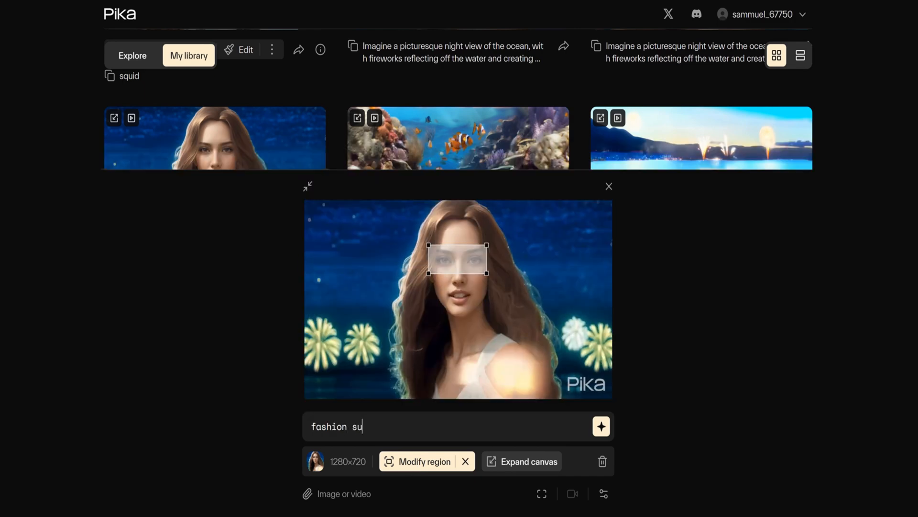